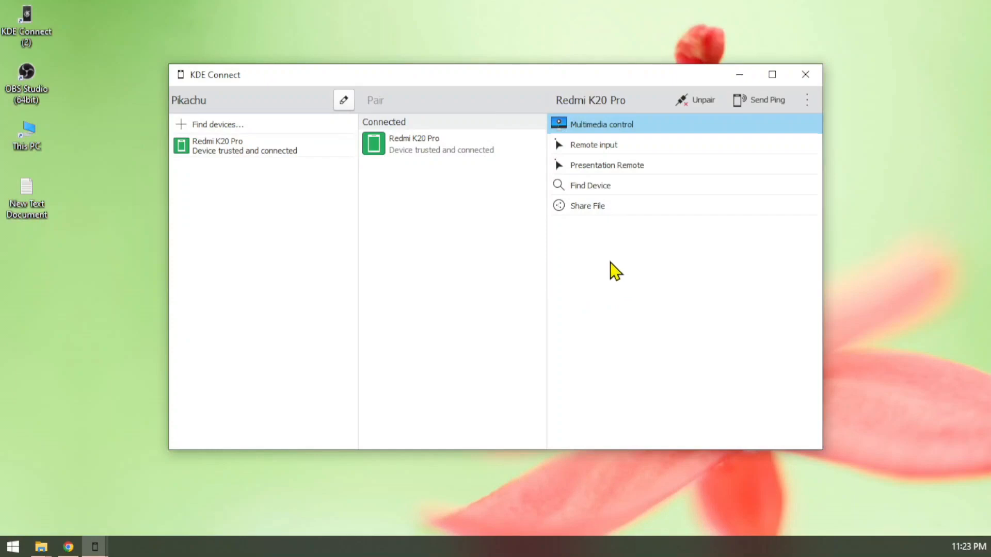
{"action": "mouse_move", "coordinate": [607, 266]}
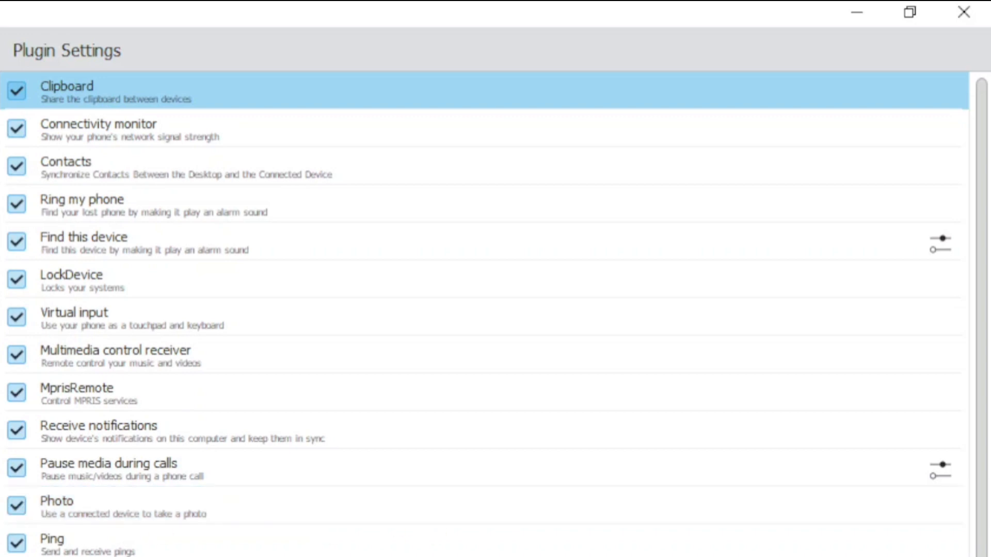
- Scroll through the Redmi K20 Pro plugin list, then close the plugin settings window
{"action": "scroll", "scroll_direction": "down", "scroll_amount": 3}
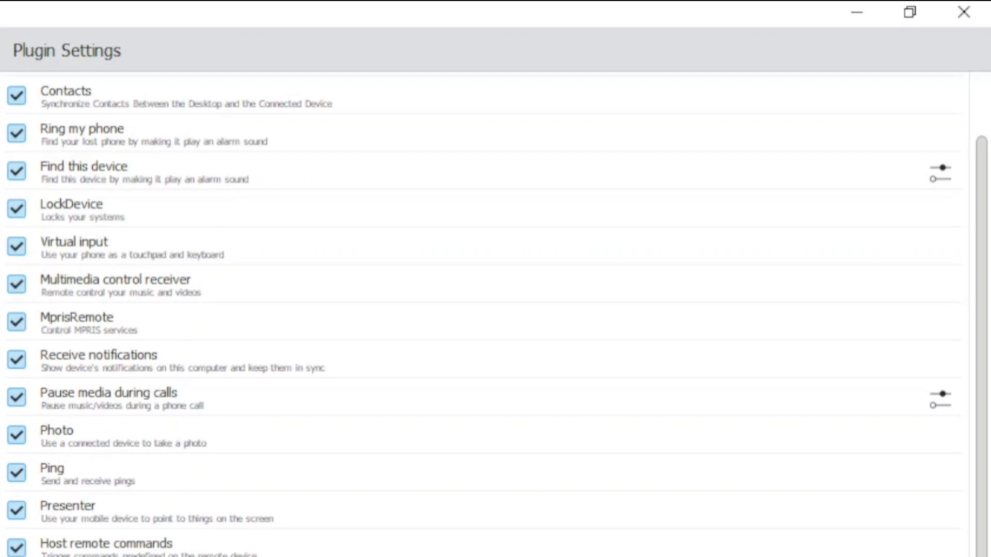
{"action": "left_click", "coordinate": [963, 11]}
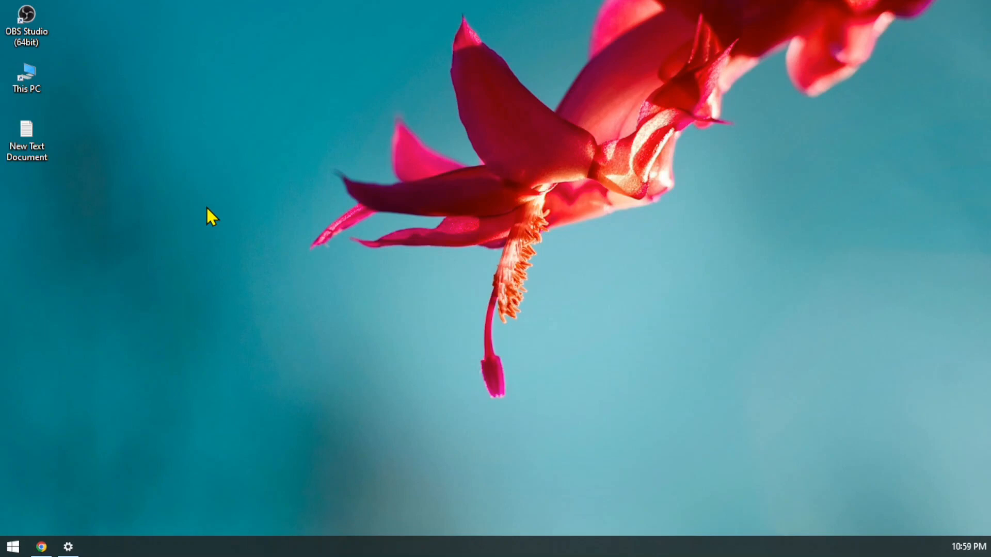
{"action": "mouse_move", "coordinate": [42, 546]}
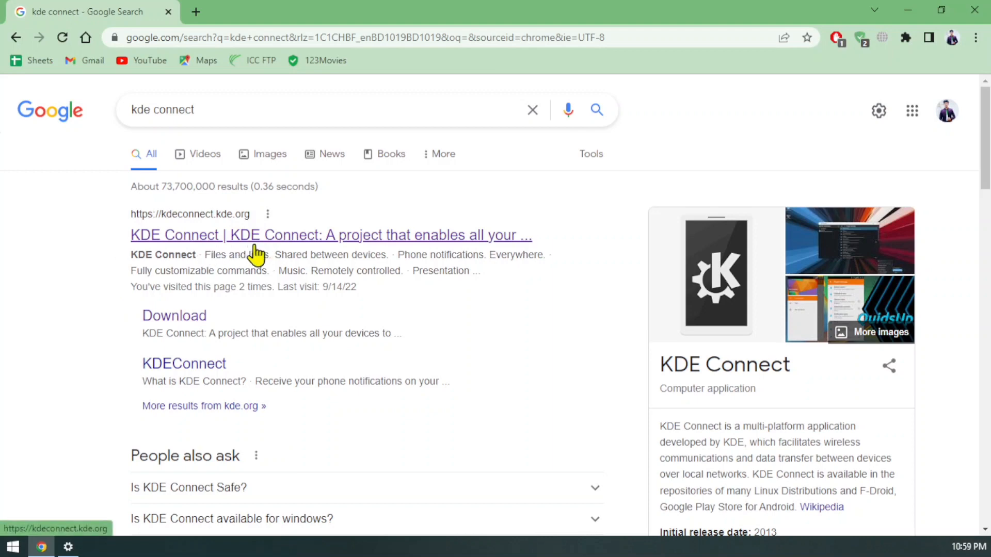
- Download the Windows offline installer from kdeconnect.kde.org's Download page
{"action": "left_click", "coordinate": [331, 234]}
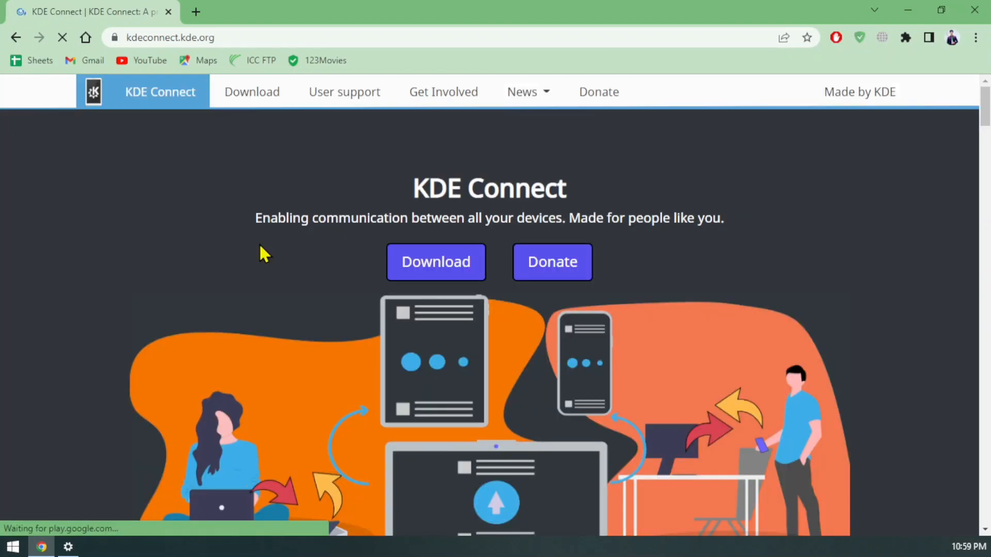
{"action": "scroll", "scroll_direction": "down", "scroll_amount": 3}
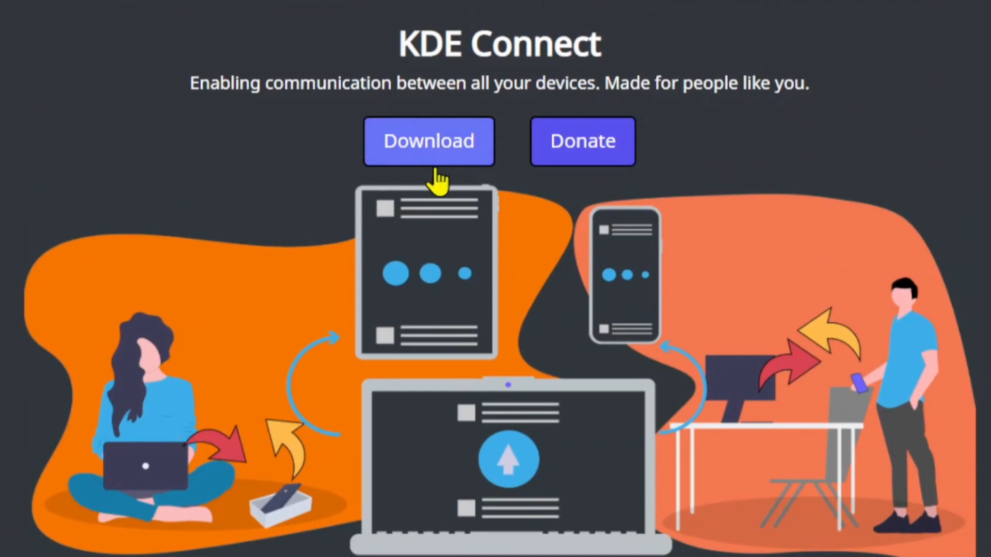
{"action": "left_click", "coordinate": [429, 141]}
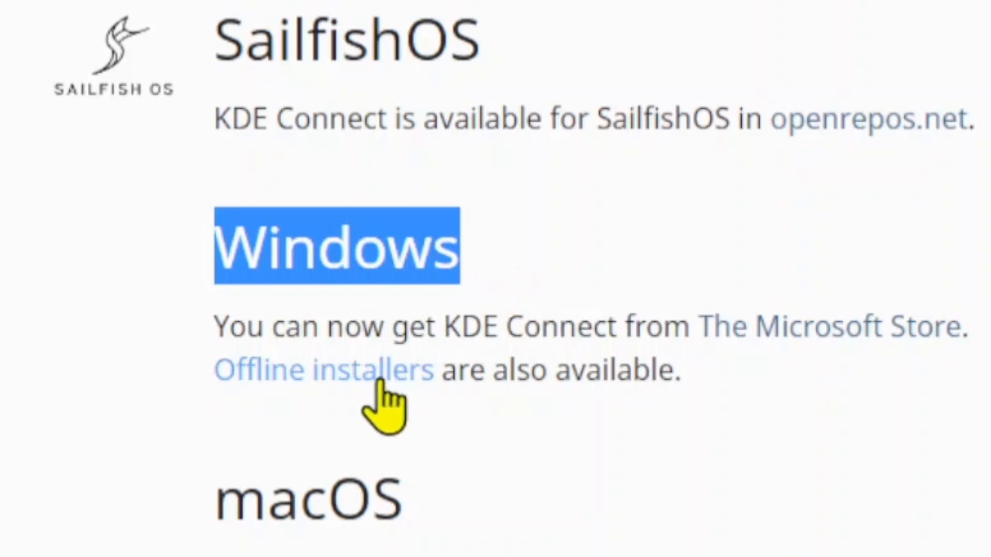
{"action": "mouse_move", "coordinate": [332, 417]}
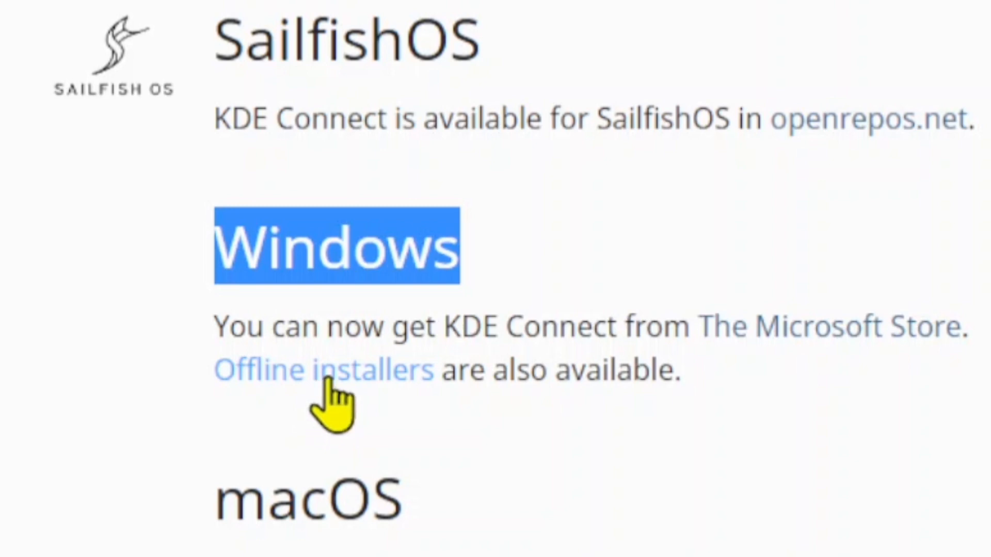
{"action": "left_click", "coordinate": [324, 370]}
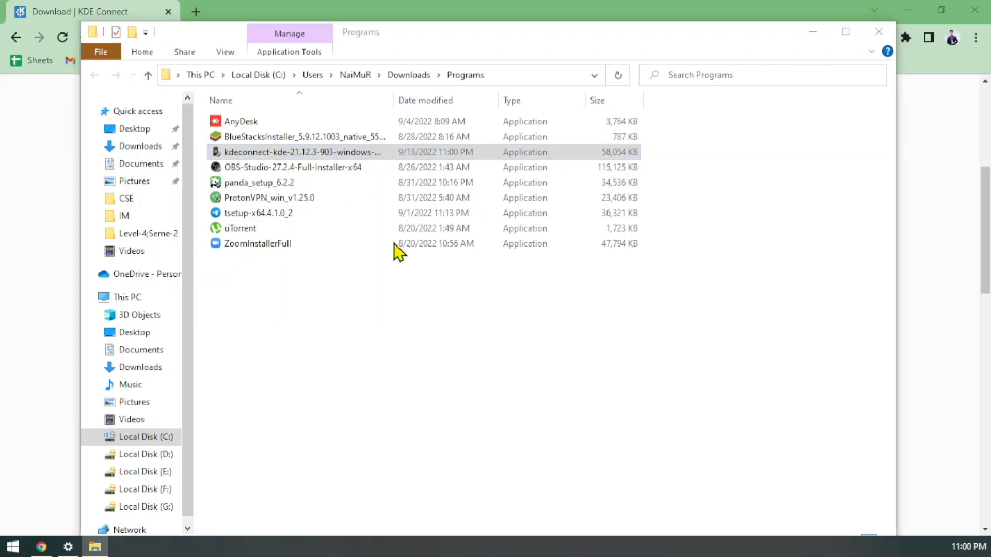
- Run the downloaded installer to install KDE Connect 21.12.3 and close setup
{"action": "double_click", "coordinate": [302, 151]}
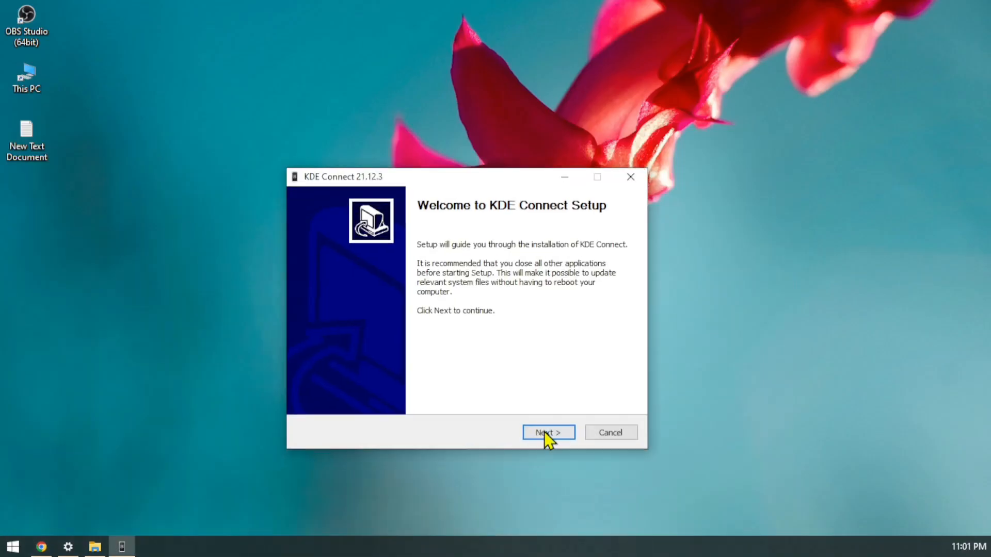
{"action": "left_click", "coordinate": [547, 433]}
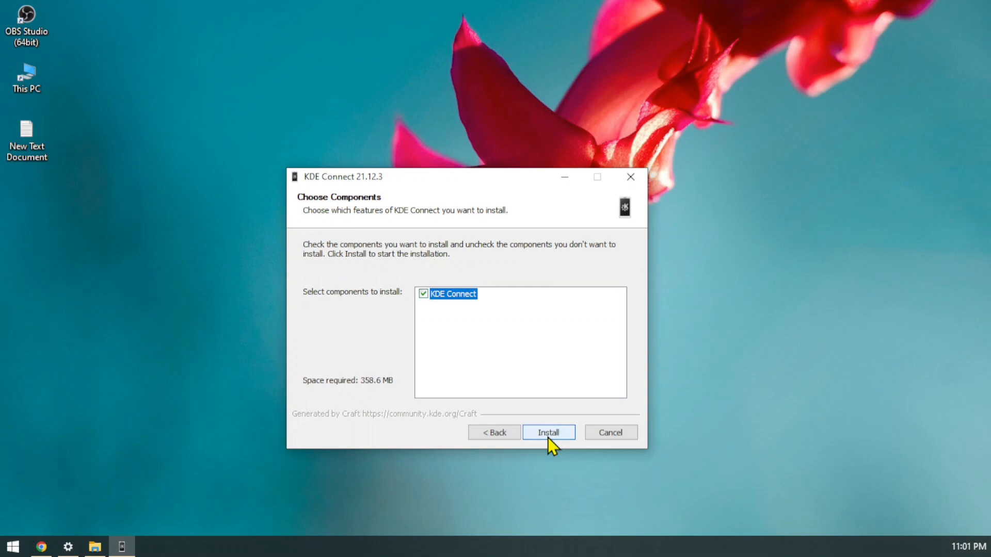
{"action": "left_click", "coordinate": [547, 432]}
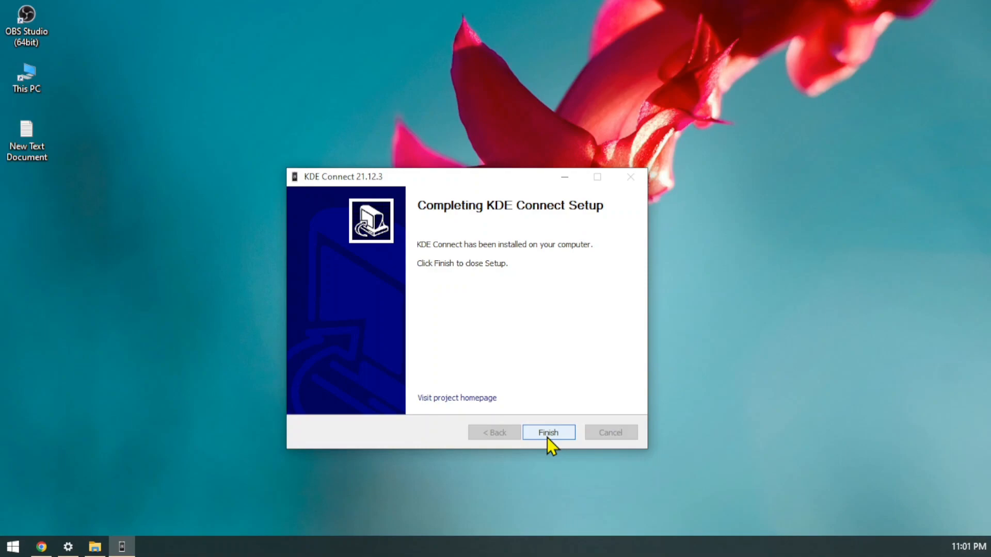
{"action": "left_click", "coordinate": [549, 433]}
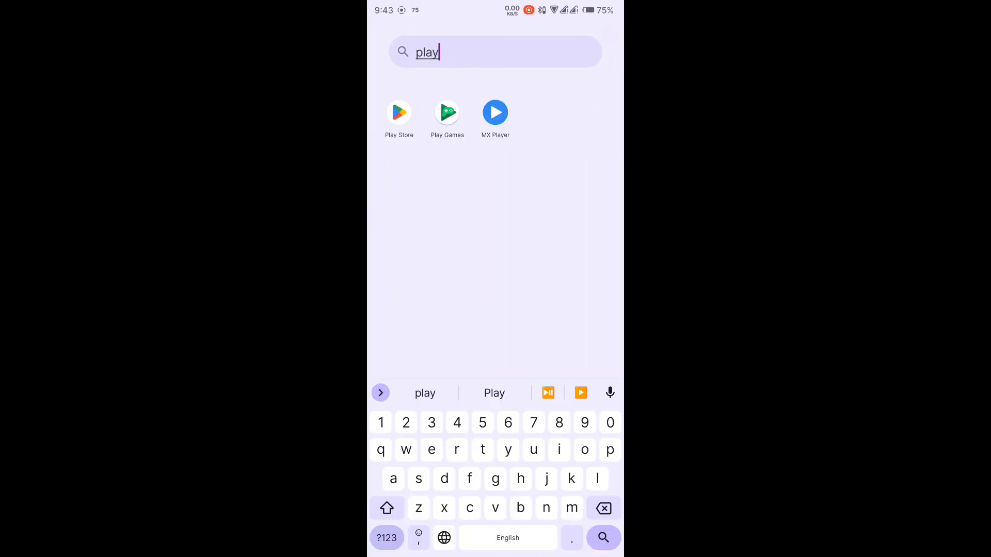
- Search Play Store for 'kde connect' and install KDE Community's KDE Connect app
{"action": "left_click", "coordinate": [399, 113]}
{"action": "type", "text": "k"}
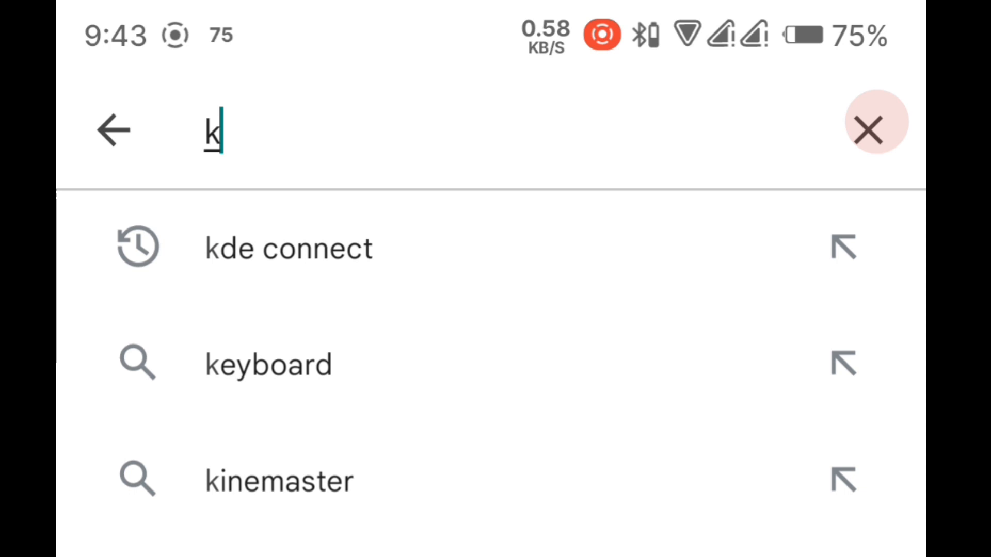
{"action": "type", "text": "de conn"}
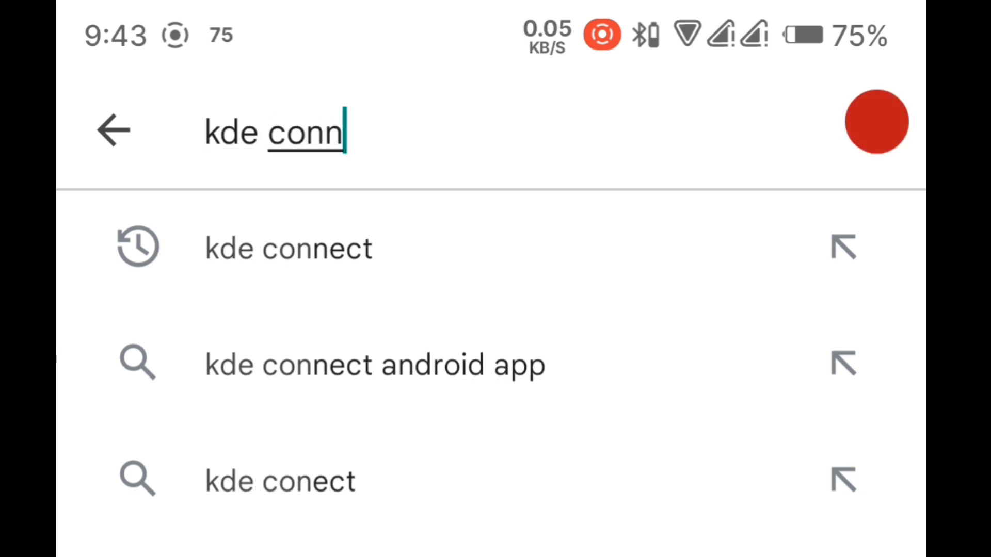
{"action": "left_click", "coordinate": [288, 248]}
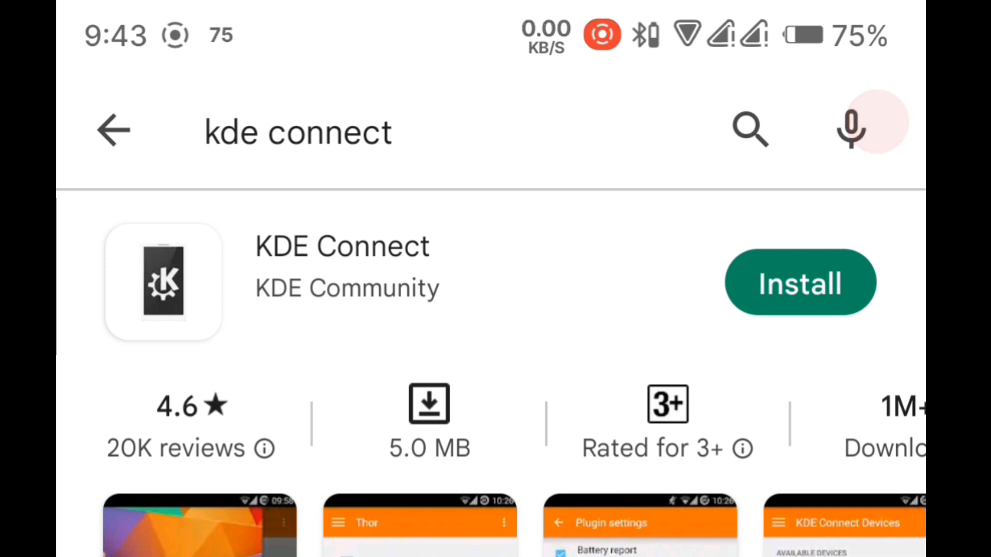
{"action": "left_click", "coordinate": [799, 282]}
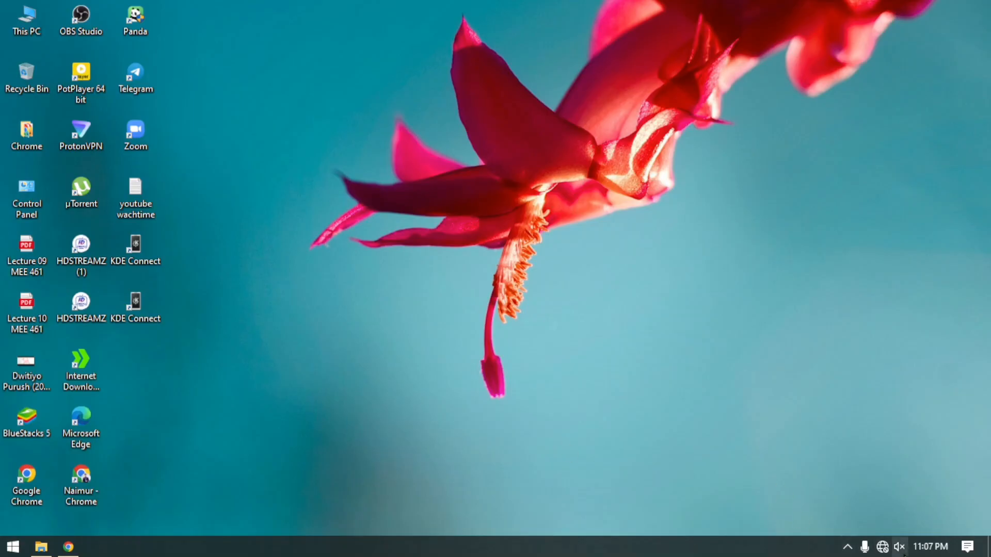
- Join the Peaky Blinders Wi-Fi network from the taskbar network list
{"action": "left_click", "coordinate": [882, 546]}
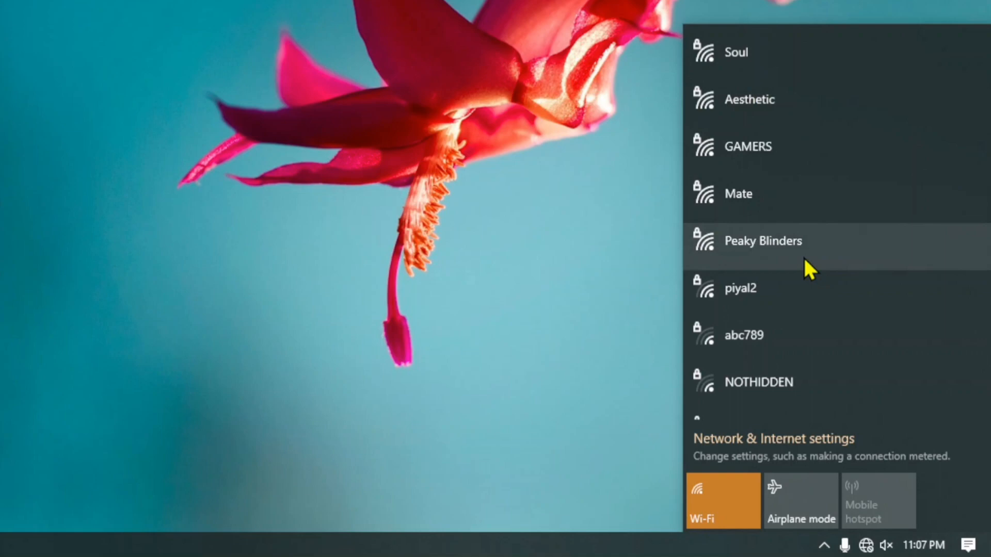
{"action": "left_click", "coordinate": [763, 241]}
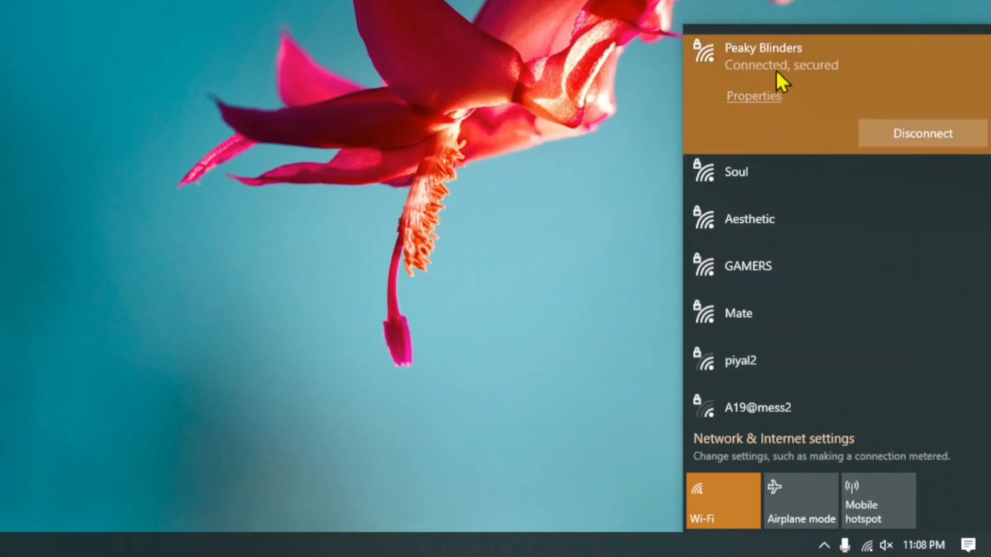
{"action": "mouse_move", "coordinate": [798, 70]}
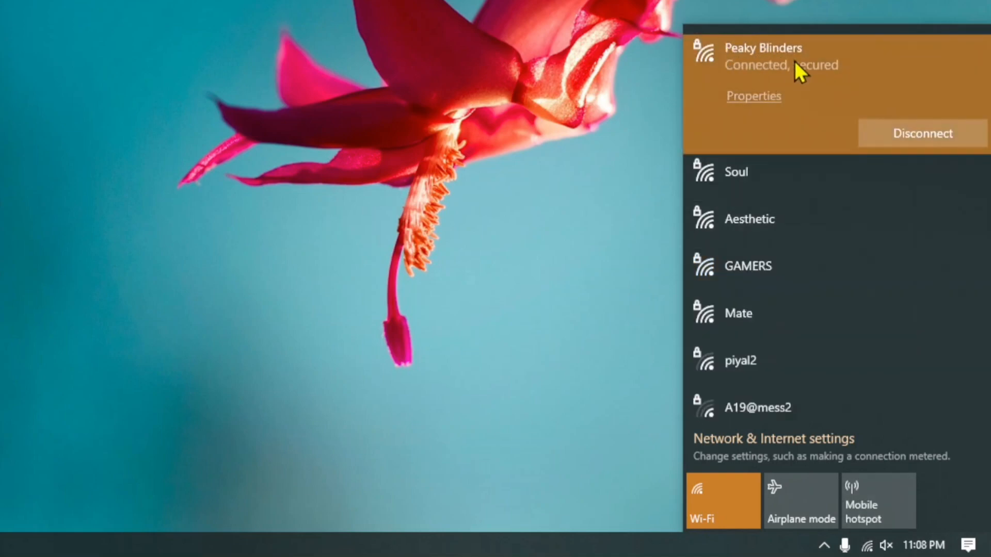
{"action": "mouse_move", "coordinate": [507, 133]}
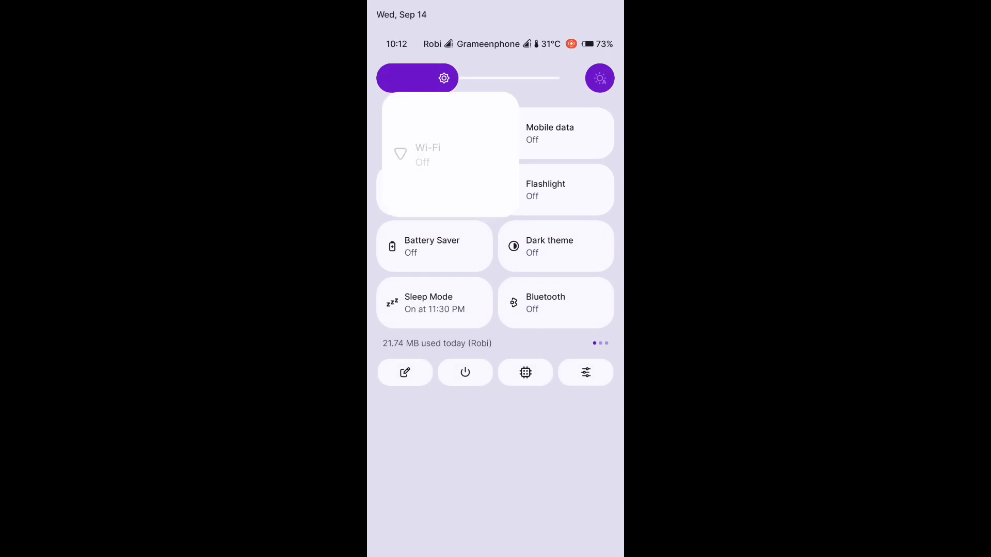
- Turn on the phone's Wi-Fi in Internet settings and join Peaky Blinders
{"action": "left_click", "coordinate": [428, 155]}
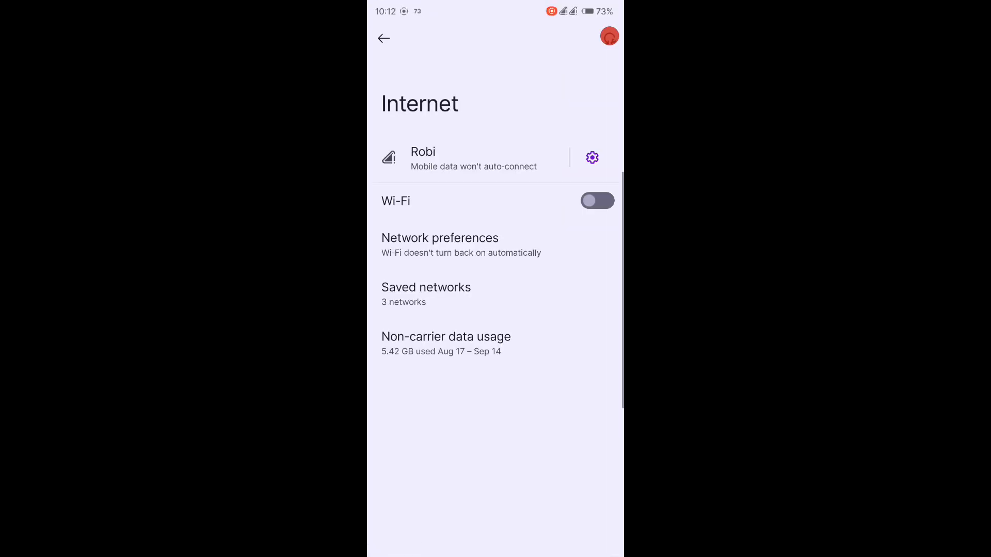
{"action": "left_click", "coordinate": [597, 200]}
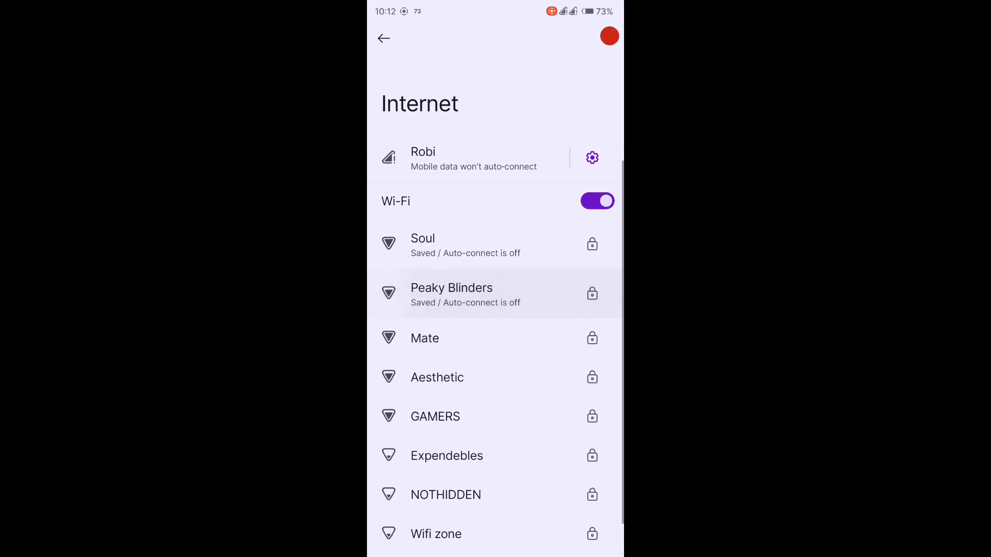
{"action": "left_click", "coordinate": [451, 294]}
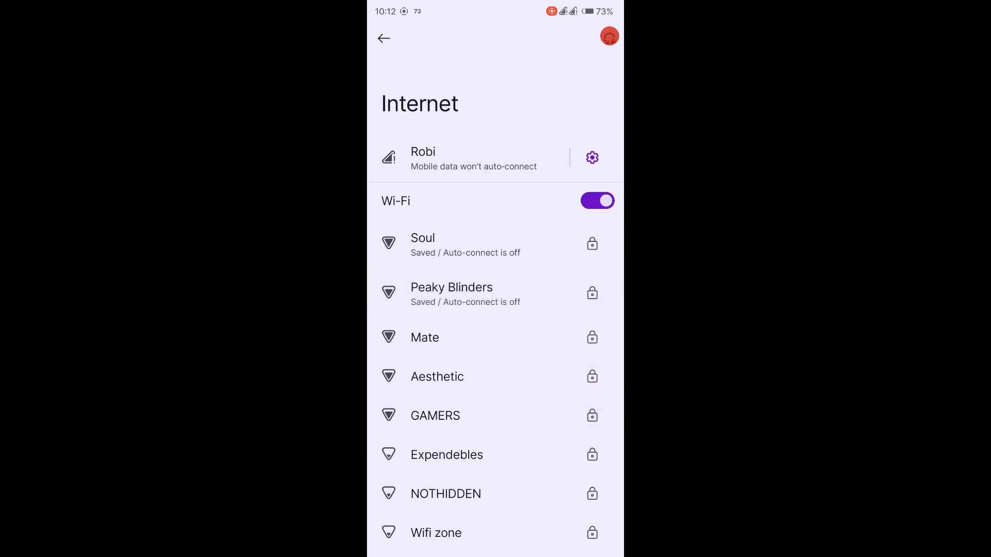
{"action": "left_click", "coordinate": [451, 293]}
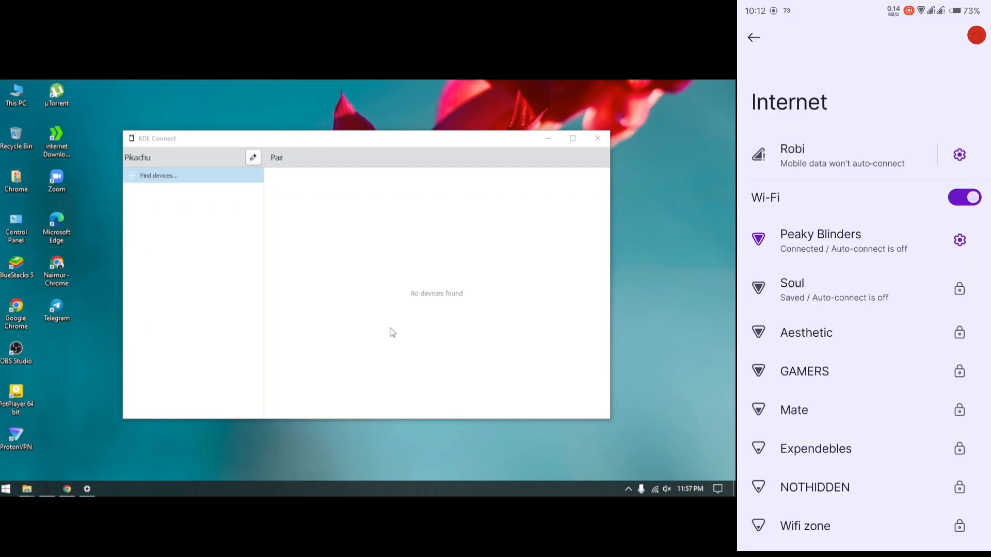
- Refresh nearby devices in the phone app and request pairing with the PC Pikachu
{"action": "left_click", "coordinate": [752, 37]}
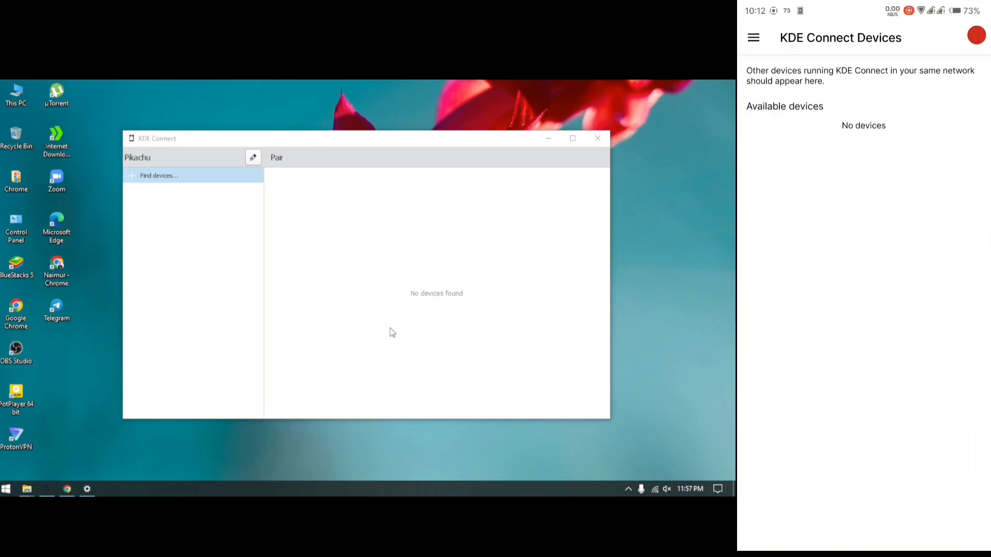
{"action": "left_click", "coordinate": [976, 36]}
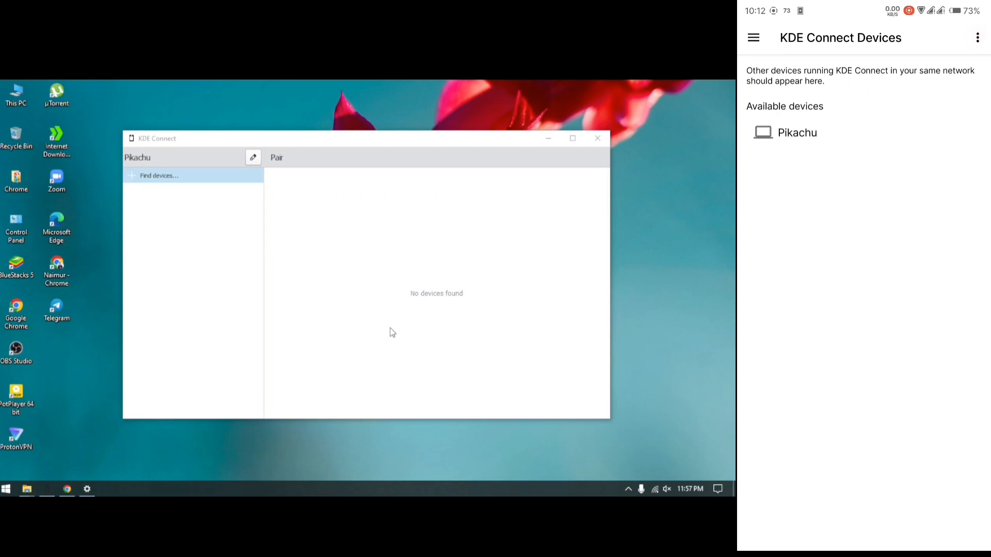
{"action": "left_click", "coordinate": [796, 132]}
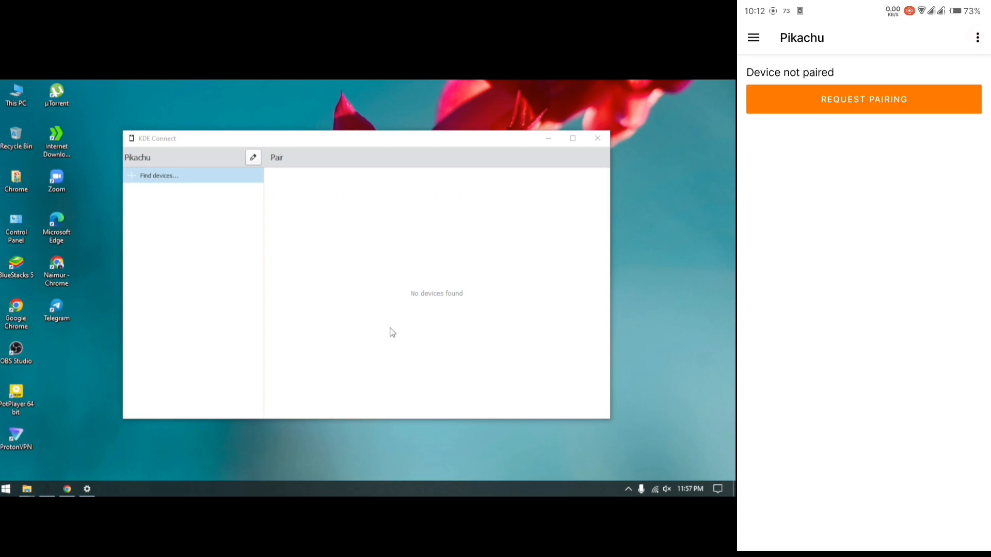
{"action": "left_click", "coordinate": [977, 37]}
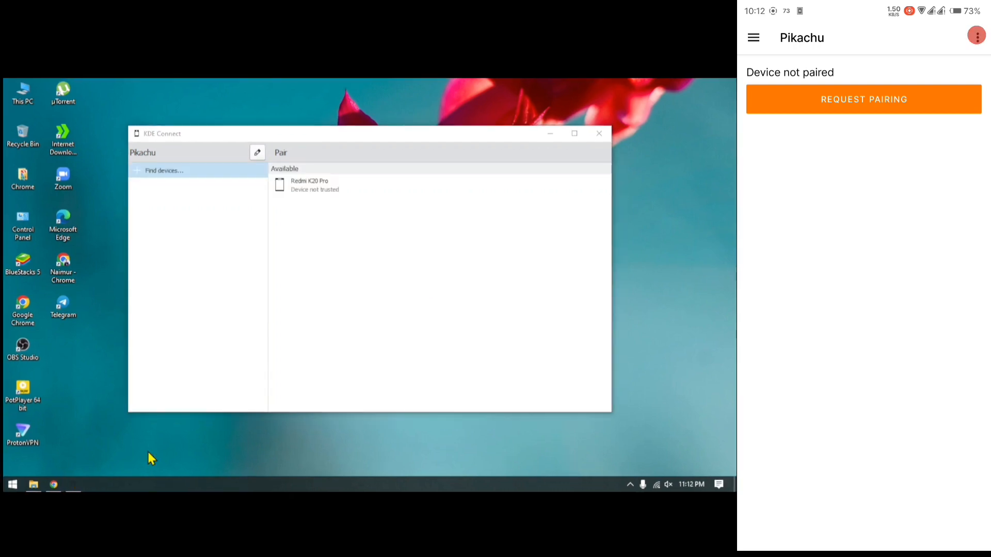
{"action": "left_click", "coordinate": [864, 99]}
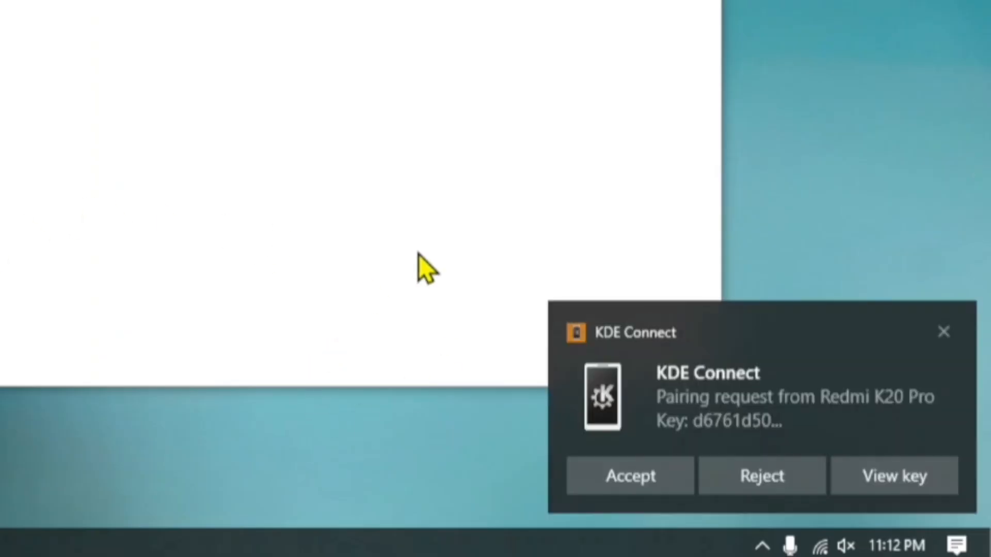
{"action": "mouse_move", "coordinate": [630, 475]}
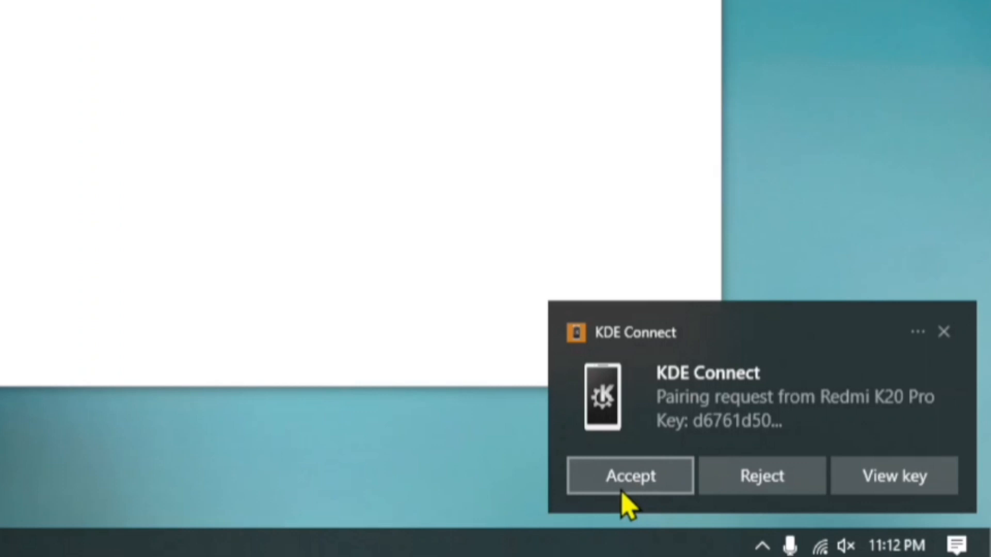
{"action": "mouse_move", "coordinate": [831, 425]}
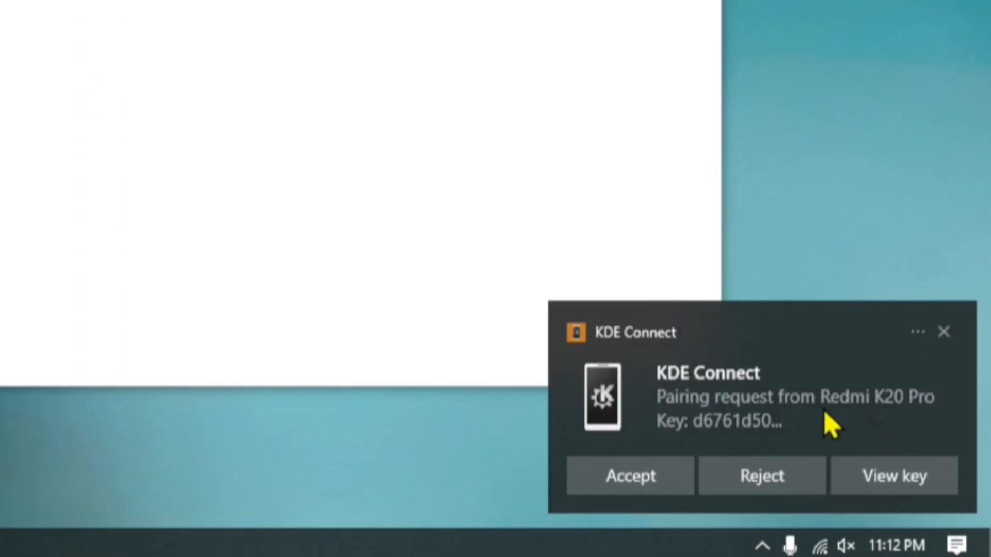
{"action": "mouse_move", "coordinate": [707, 430]}
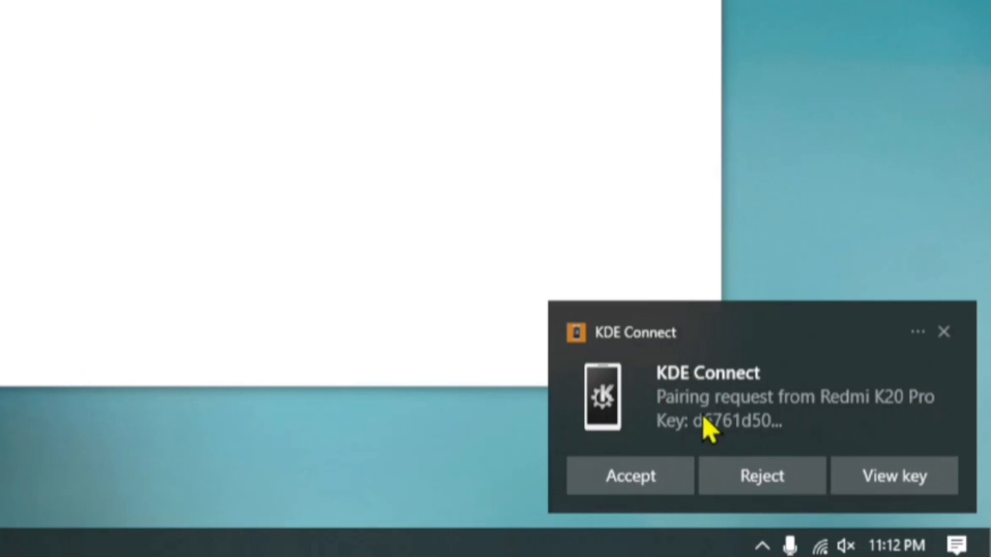
- Accept the Redmi K20 Pro pairing request from the Windows notification
{"action": "left_click", "coordinate": [628, 476]}
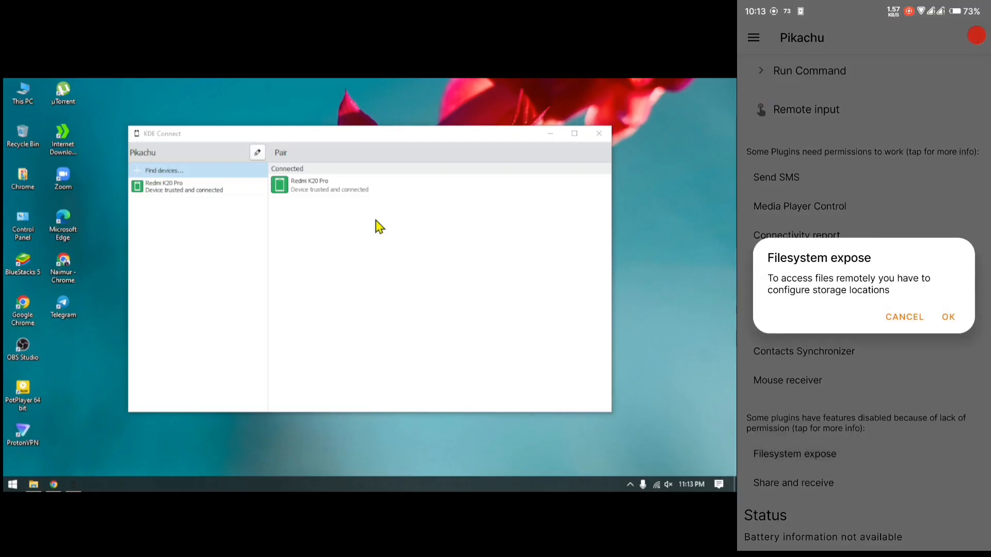
- Add the Pc to Phone (KDE) folder as a filesystem expose storage location, allowing access
{"action": "left_click", "coordinate": [948, 318]}
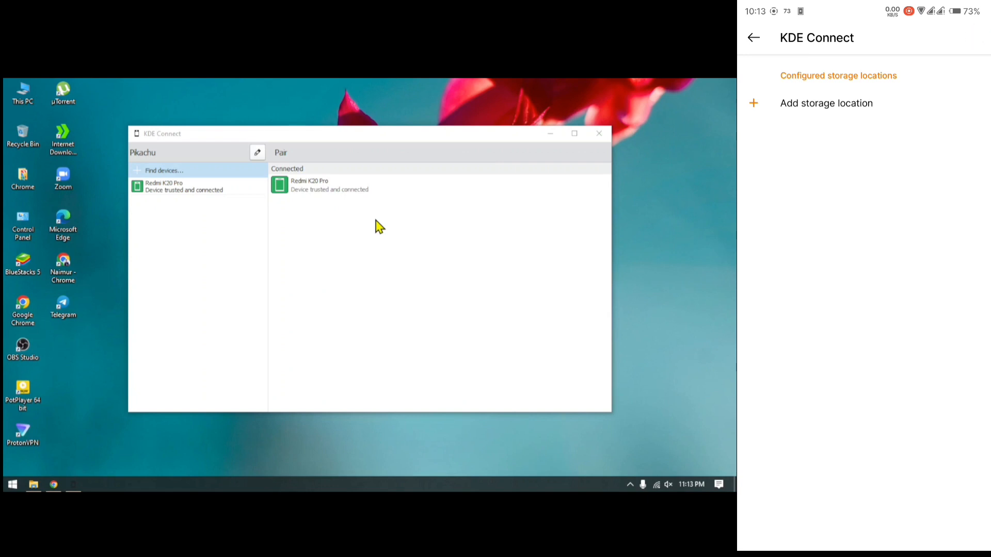
{"action": "left_click", "coordinate": [826, 103]}
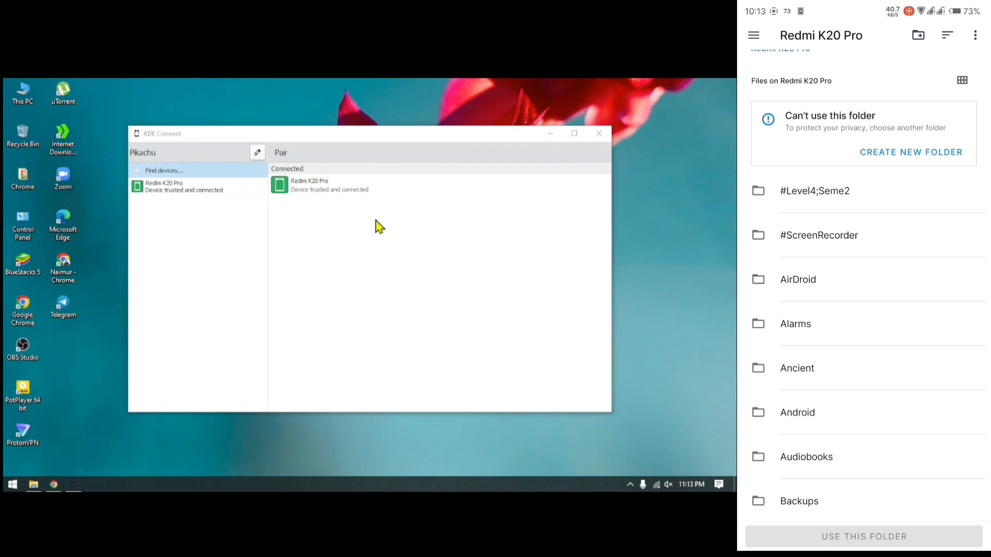
{"action": "scroll", "scroll_direction": "down", "scroll_amount": 3}
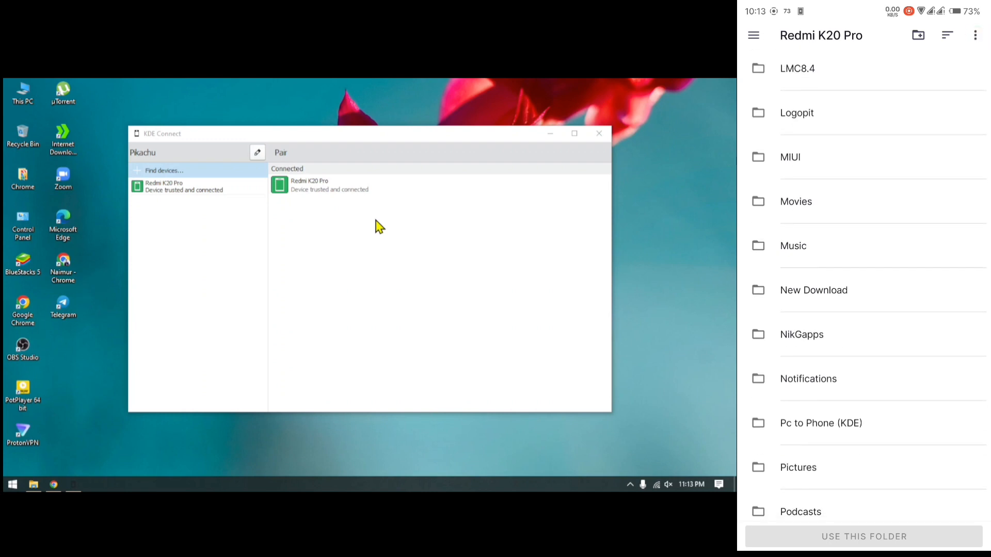
{"action": "left_click", "coordinate": [820, 423]}
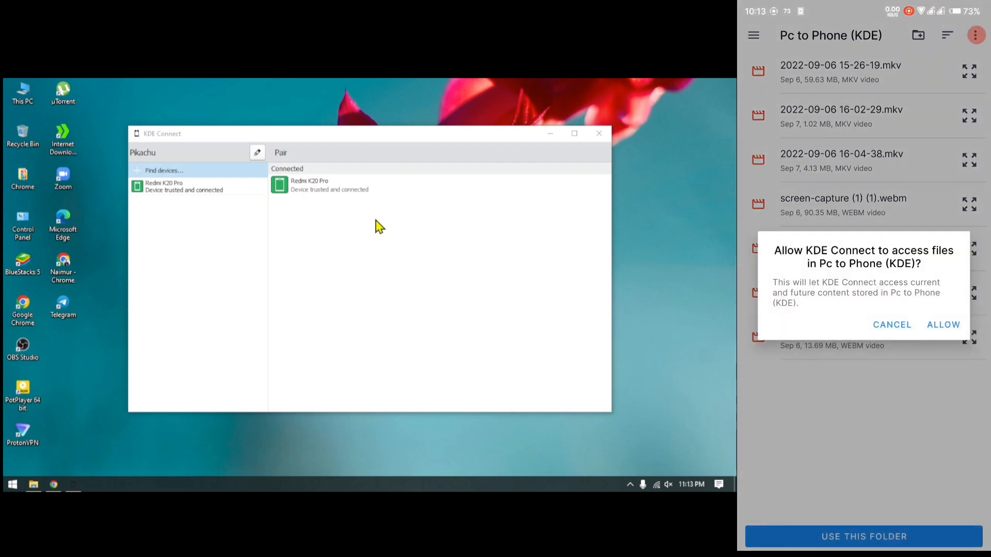
{"action": "left_click", "coordinate": [943, 325]}
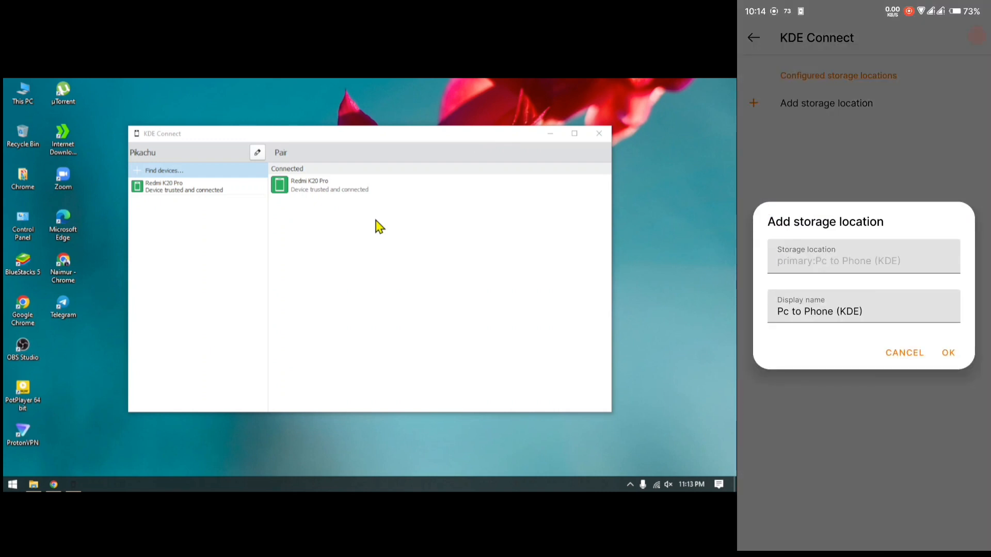
{"action": "left_click", "coordinate": [948, 352]}
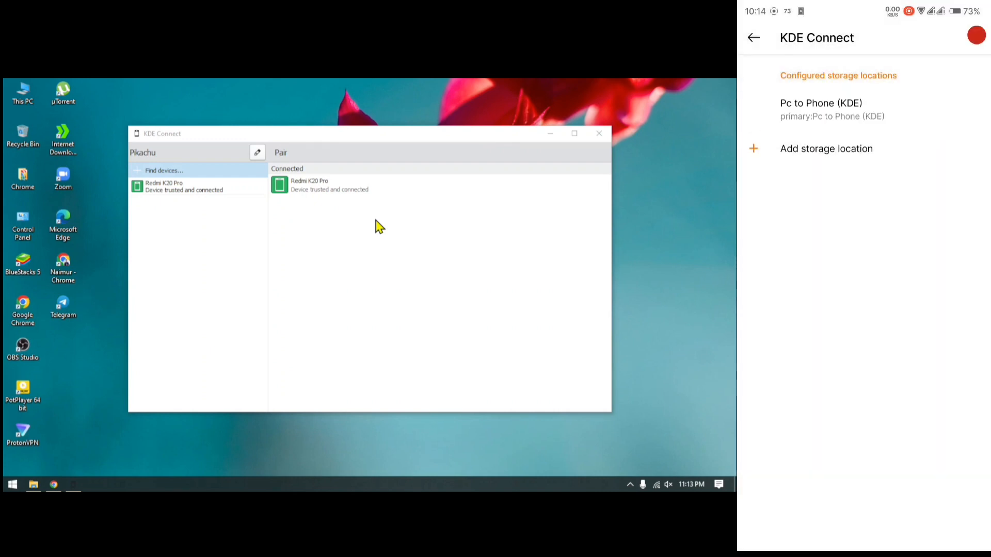
{"action": "left_click", "coordinate": [753, 38]}
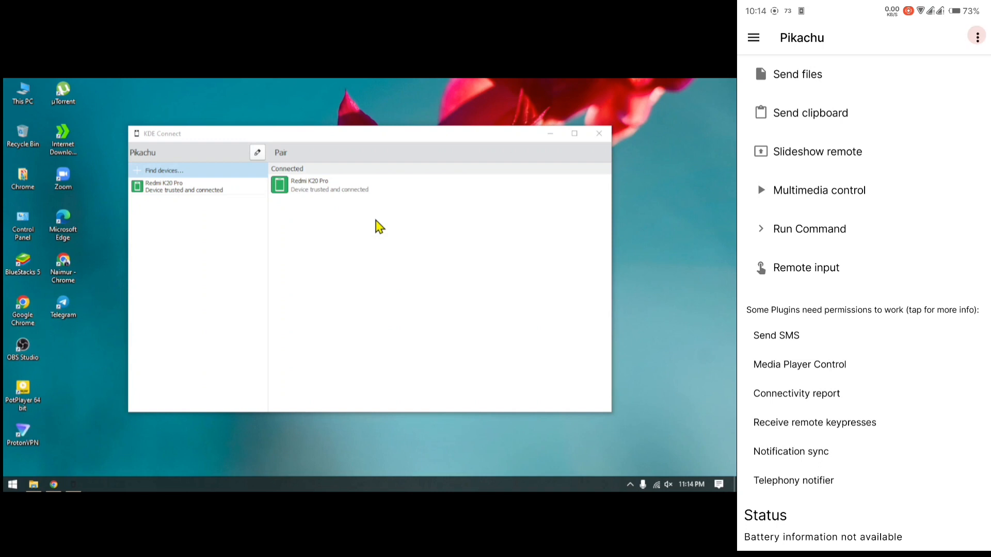
- Select Redmi K20 Pro under Connected to list its actions, including Share File
{"action": "left_click", "coordinate": [797, 74]}
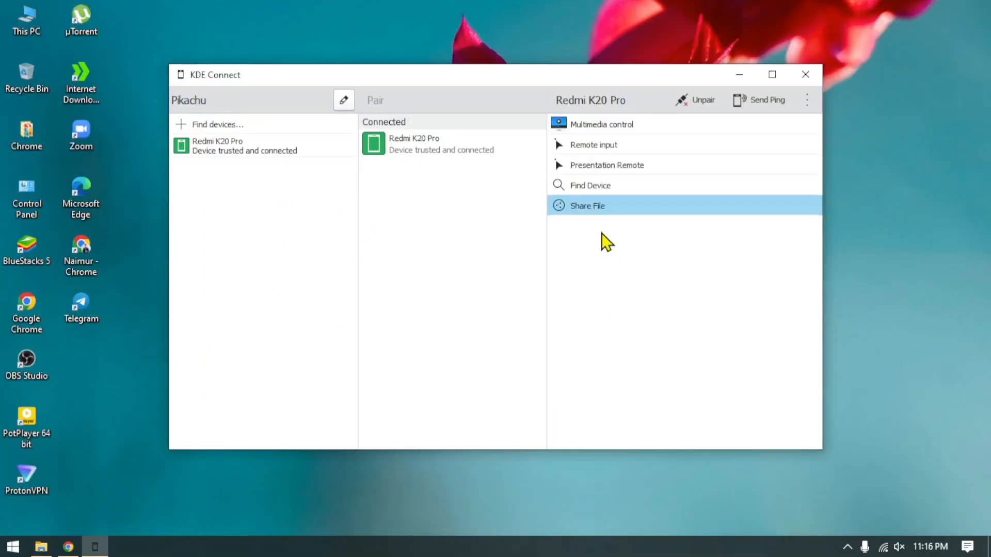
{"action": "left_click", "coordinate": [586, 206]}
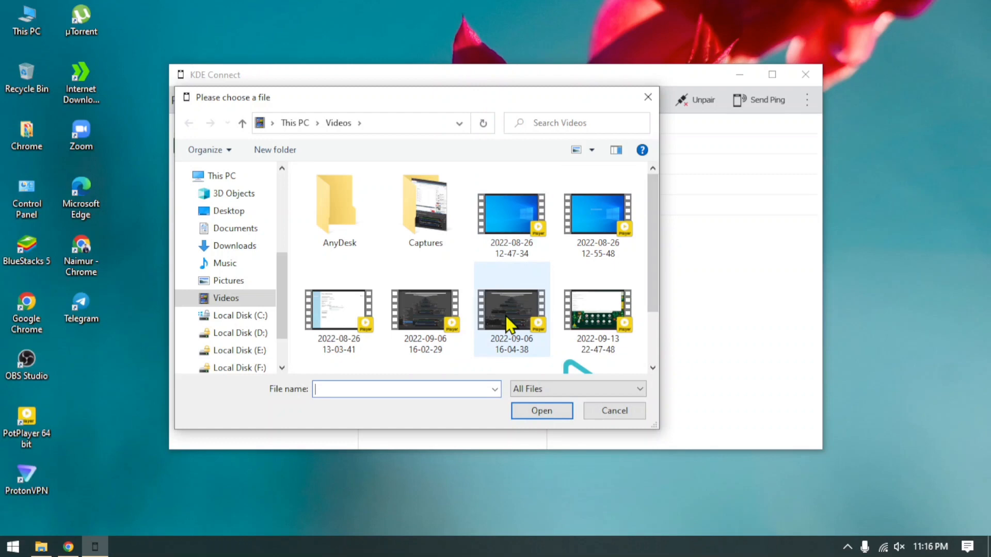
{"action": "left_click", "coordinate": [541, 411]}
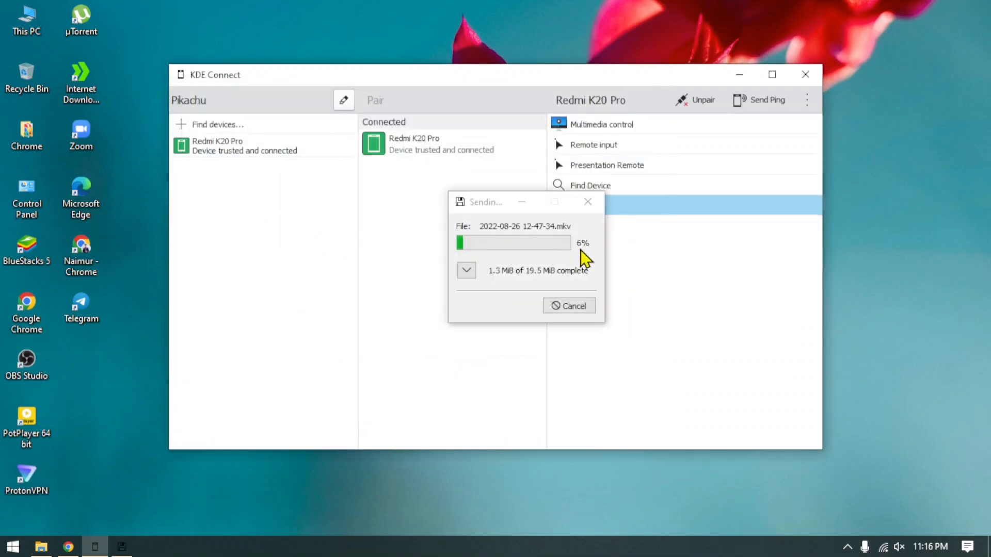